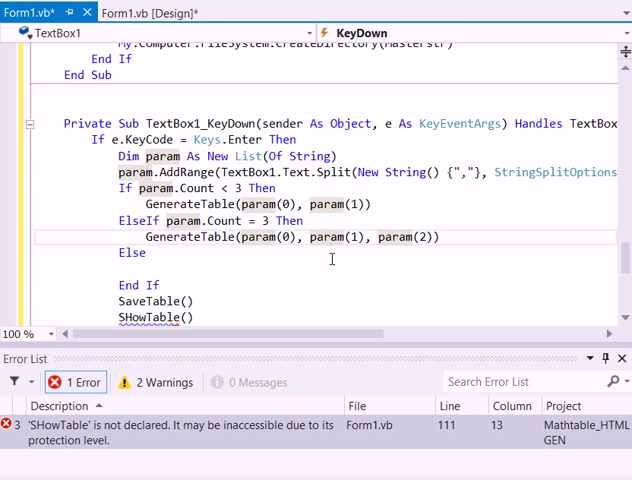
Review the parameter-count check and the ElseIf branch reading the third value param(2).
{"action": "scroll", "scroll_direction": "down", "scroll_amount": 3}
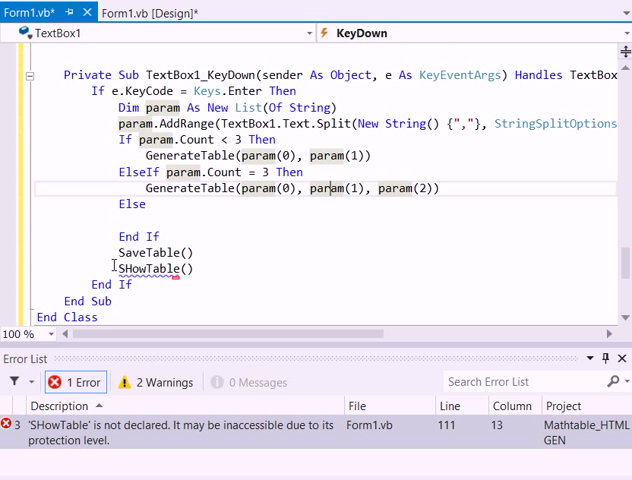
{"action": "scroll", "scroll_direction": "up", "scroll_amount": 3}
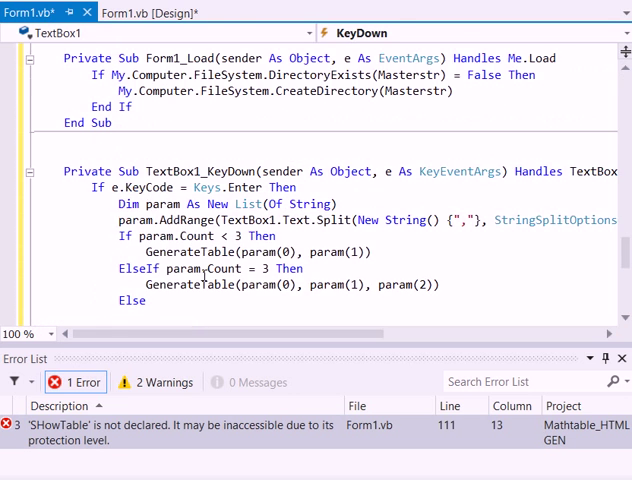
{"action": "scroll", "scroll_direction": "down", "scroll_amount": 3}
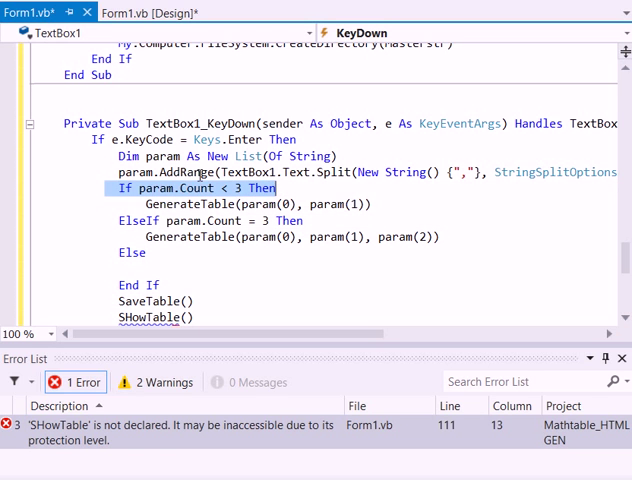
{"action": "left_click", "coordinate": [196, 188]}
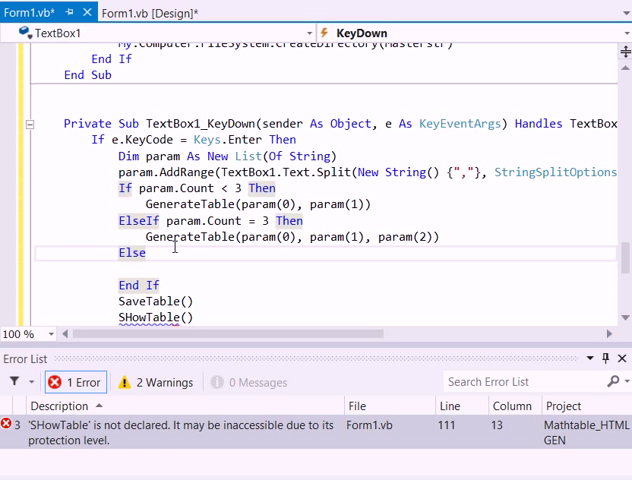
{"action": "double_click", "coordinate": [170, 236]}
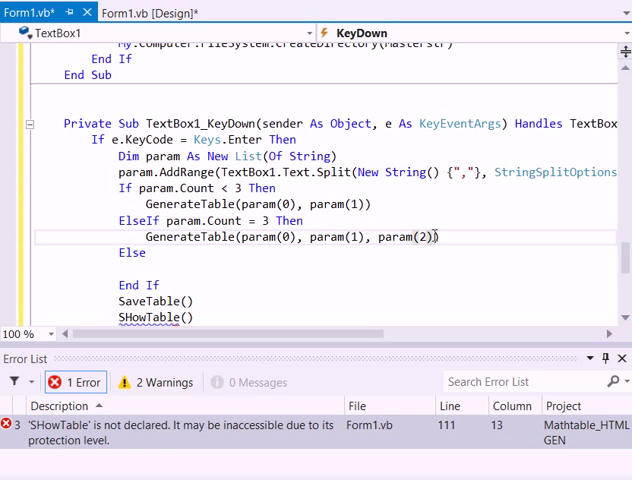
{"action": "mouse_move", "coordinate": [424, 236]}
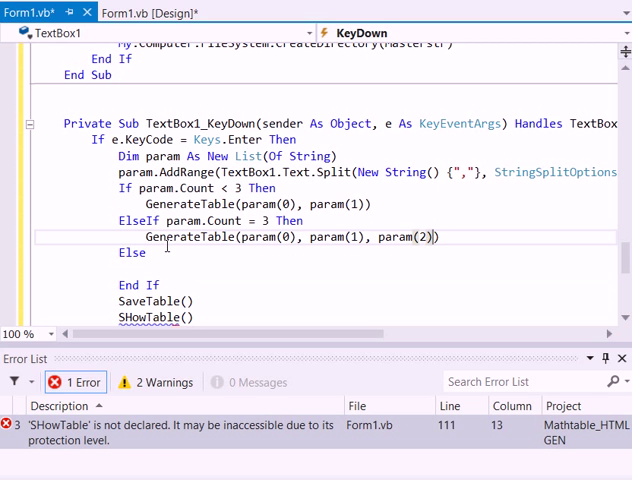
{"action": "double_click", "coordinate": [192, 236]}
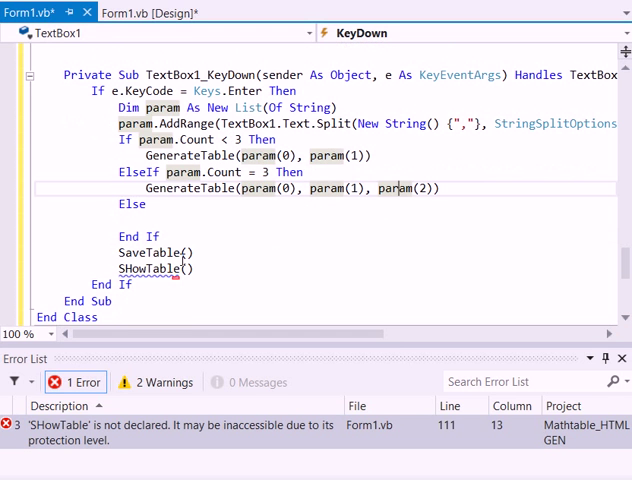
{"action": "scroll", "scroll_direction": "up", "scroll_amount": 3}
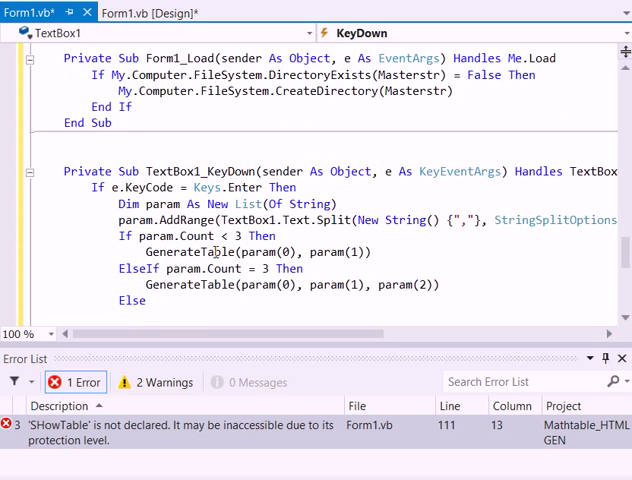
{"action": "scroll", "scroll_direction": "down", "scroll_amount": 3}
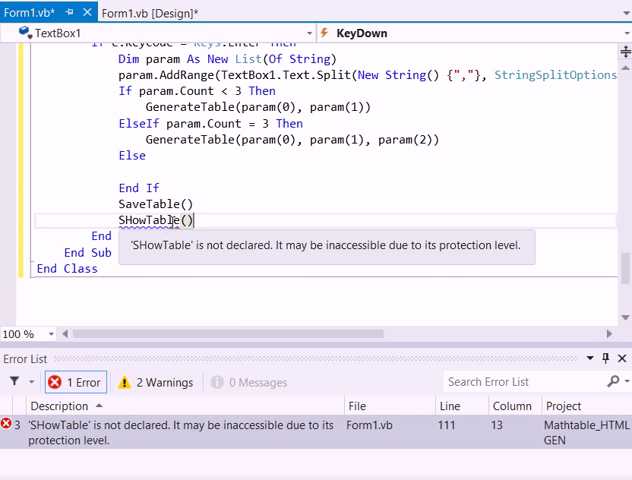
{"action": "scroll", "scroll_direction": "down", "scroll_amount": 3}
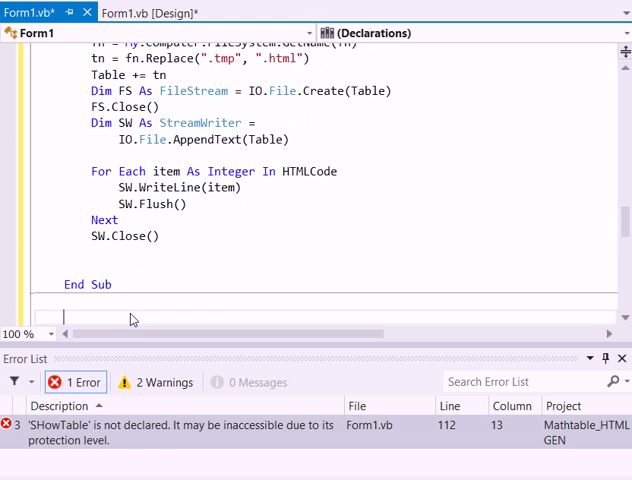
Declare Public Sub ShowTable with a WebBrowser navigating to FILE:/// & Table in a With block.
{"action": "type", "text": "pub"}
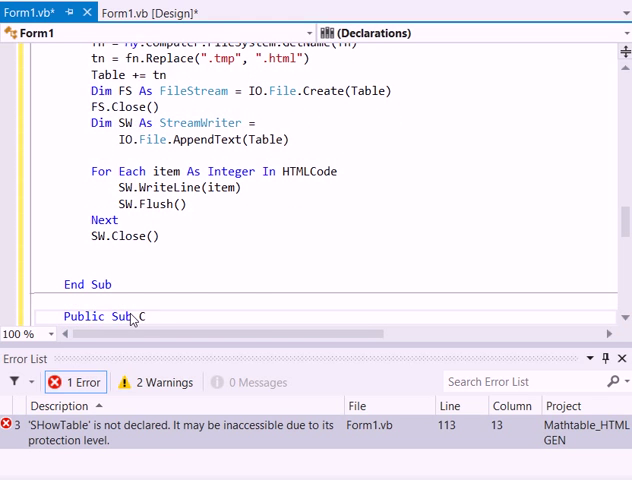
{"action": "key", "text": "BackSpace"}
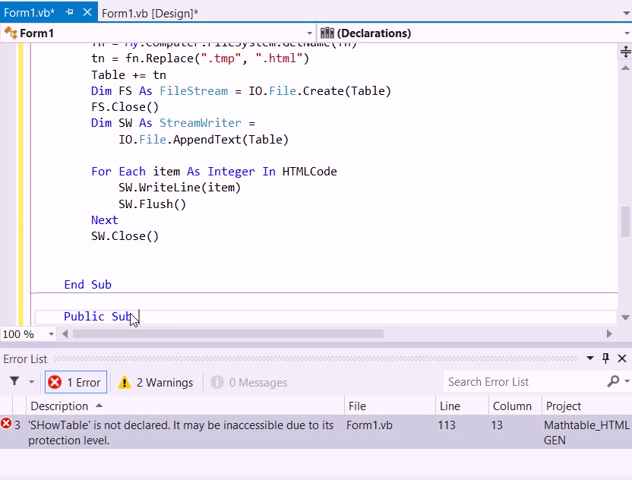
{"action": "type", "text": "S"}
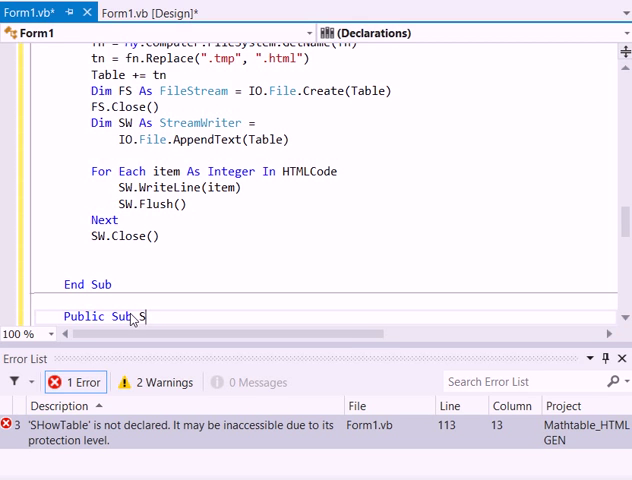
{"action": "type", "text": "howTable("}
{"action": "type", "text": "."}
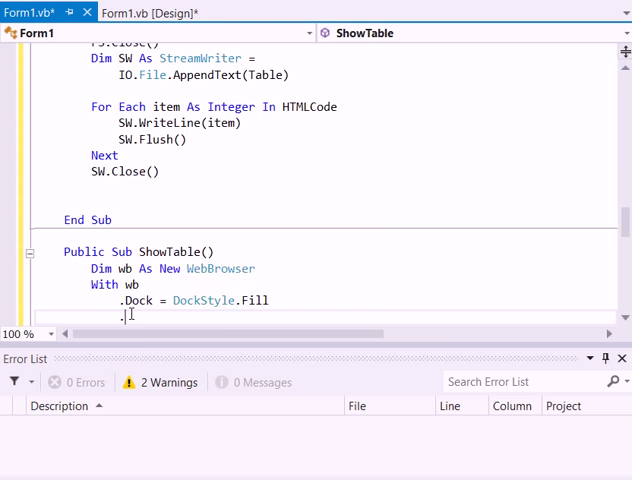
{"action": "type", "text": "navigate(\"F"}
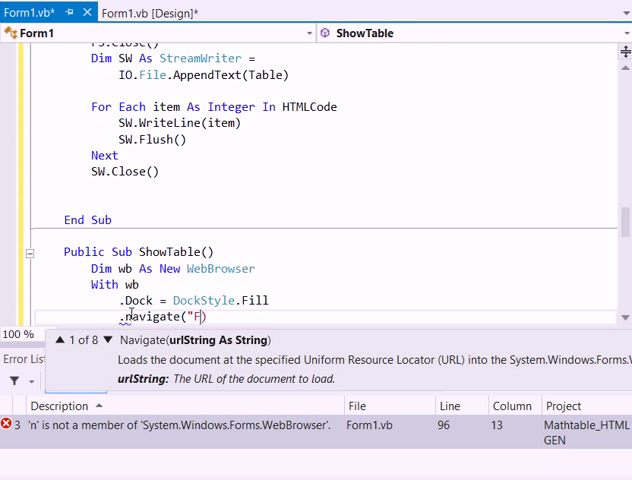
{"action": "type", "text": "ILE:///"}
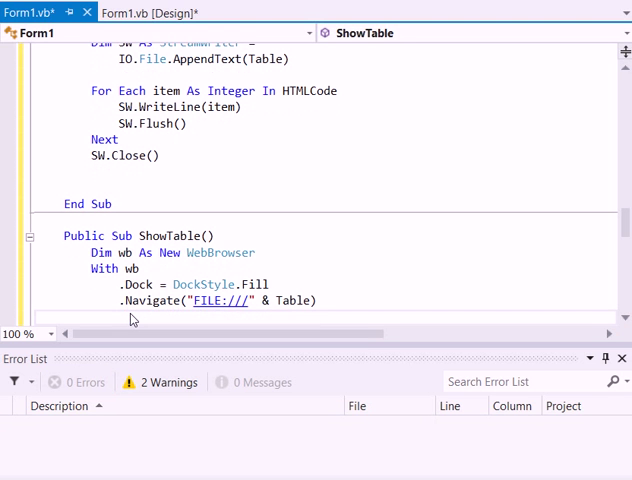
{"action": "type", "text": "End With"}
{"action": "type", "text": "Dim fo"}
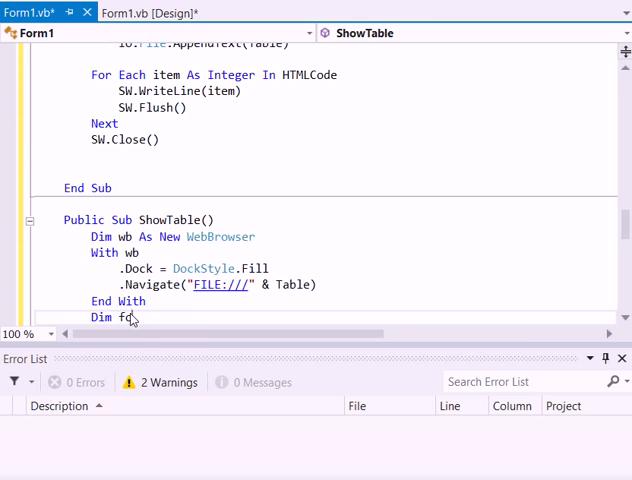
Create a new 300×300 Form holding the browser and call ShowDialog on it.
{"action": "type", "text": "As New f"}
{"action": "type", "text": ".Size = New Size("}
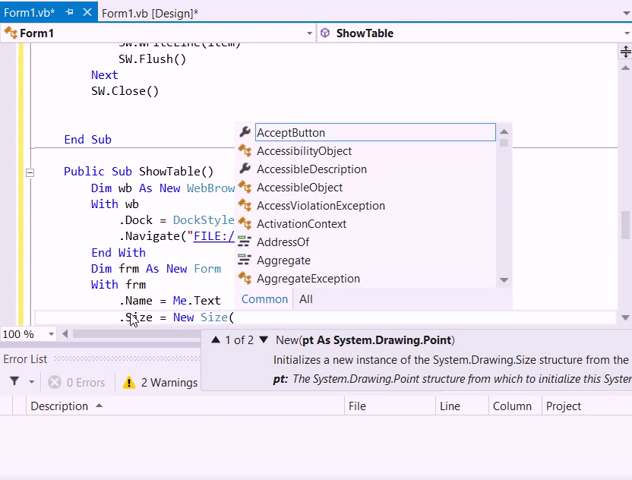
{"action": "type", "text": "300,300"}
{"action": "type", "text": ".Controls.Add(wb))"}
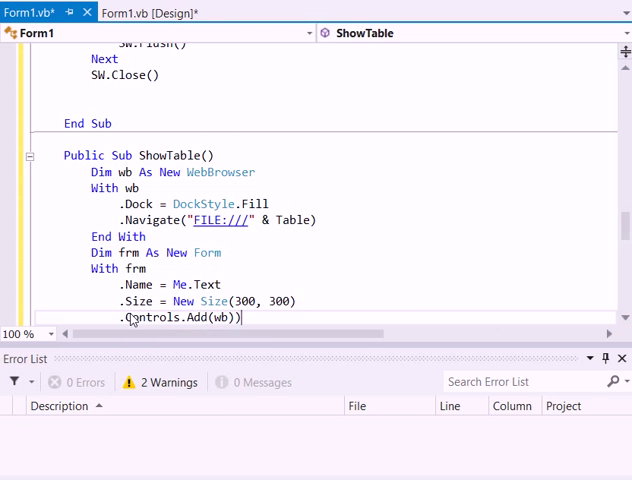
{"action": "type", "text": ".vis"}
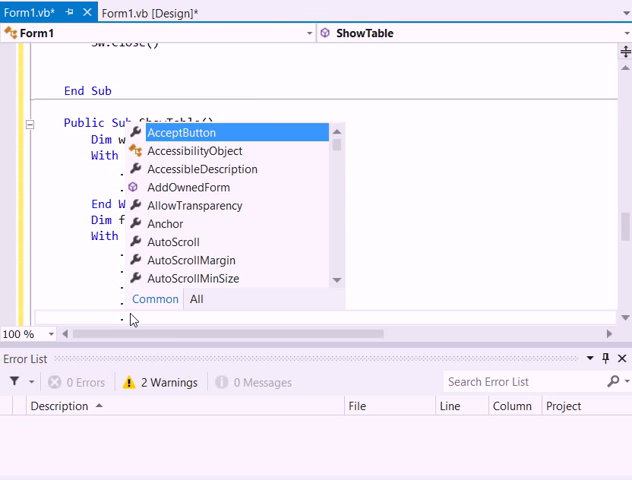
{"action": "type", "text": ".showDialog("}
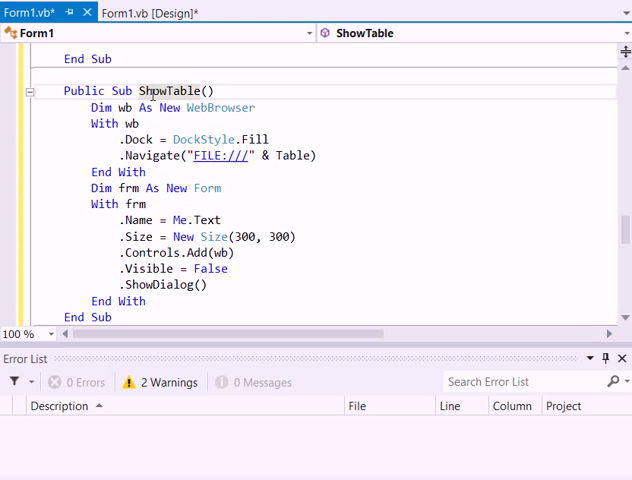
Review ShowTable's DockStyle.Fill setting and the form code below it.
{"action": "left_click", "coordinate": [180, 236]}
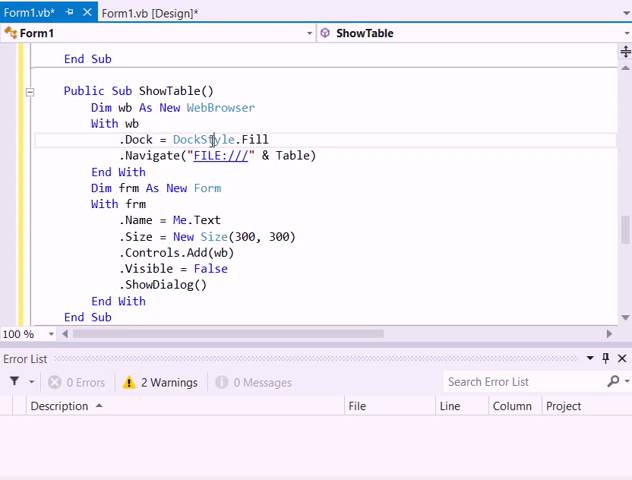
{"action": "double_click", "coordinate": [204, 140]}
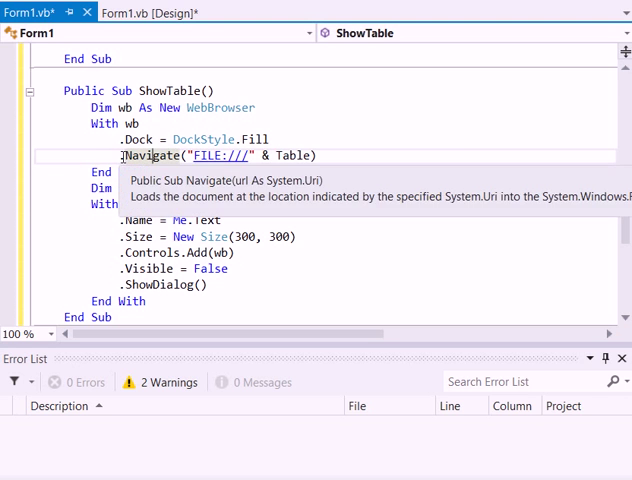
{"action": "mouse_move", "coordinate": [212, 156]}
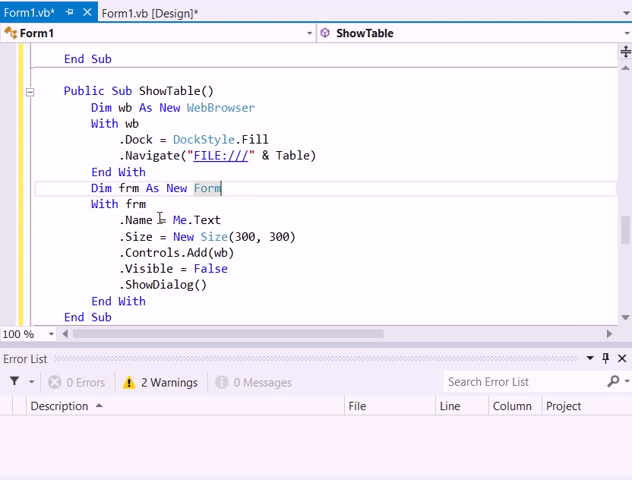
{"action": "scroll", "scroll_direction": "down", "scroll_amount": 3}
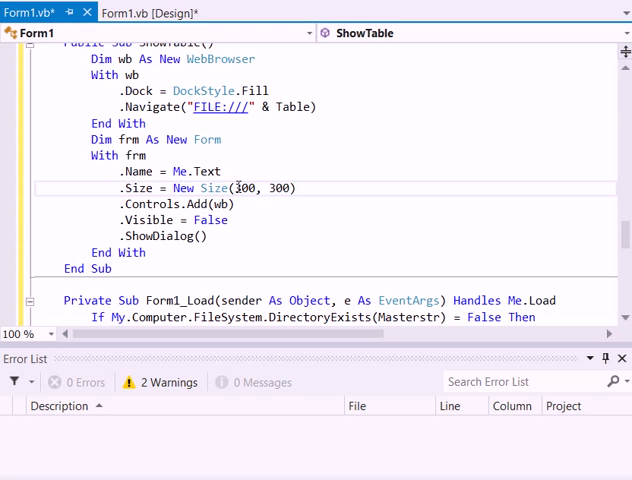
{"action": "mouse_move", "coordinate": [284, 188]}
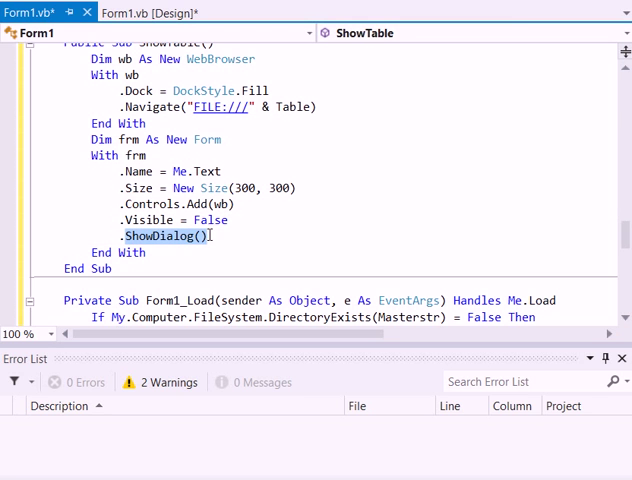
{"action": "mouse_move", "coordinate": [164, 236]}
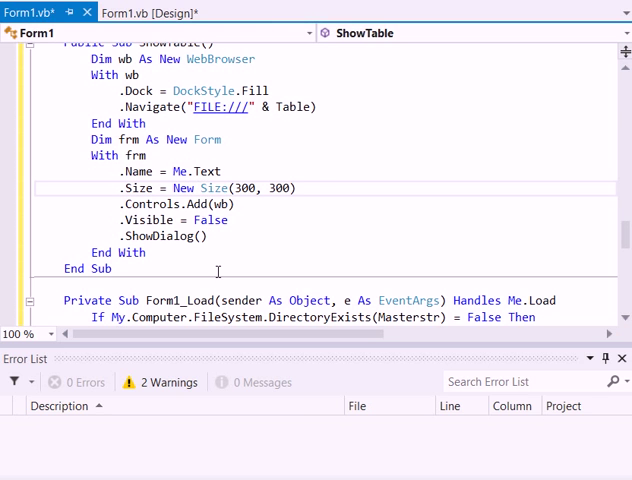
{"action": "mouse_move", "coordinate": [216, 244]}
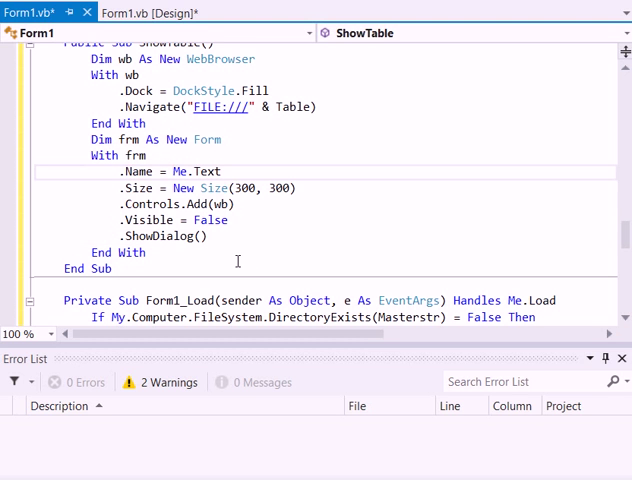
{"action": "scroll", "scroll_direction": "down", "scroll_amount": 3}
{"action": "type", "text": "SHowTable()"}
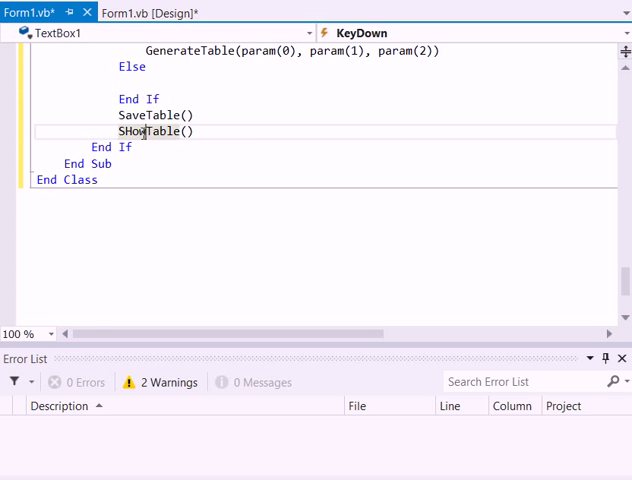
Scroll back up through the code above the KeyDown handler.
{"action": "scroll", "scroll_direction": "up", "scroll_amount": 3}
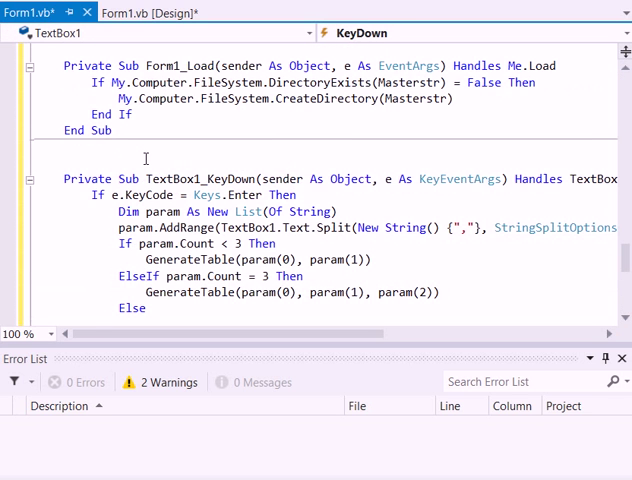
{"action": "scroll", "scroll_direction": "up", "scroll_amount": 3}
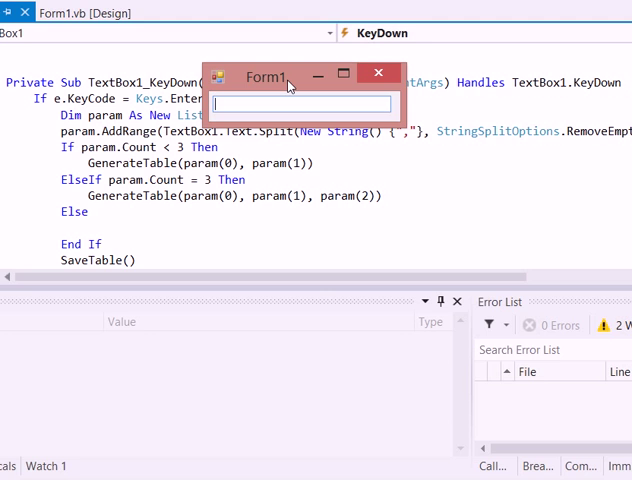
Enter +,10 in the running app's text box to generate its table.
{"action": "type", "text": "+"}
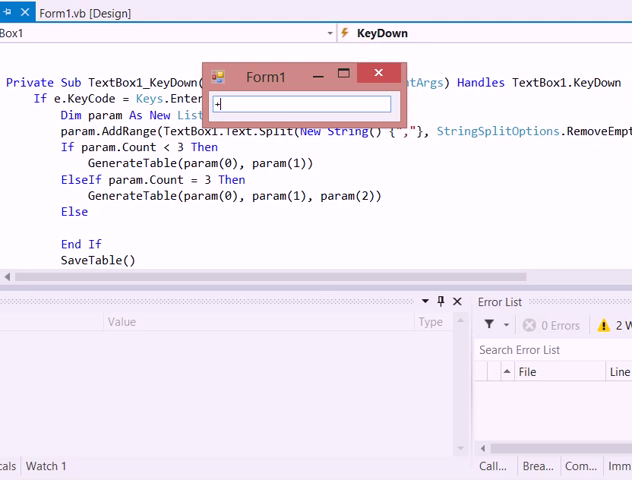
{"action": "type", "text": "10,"}
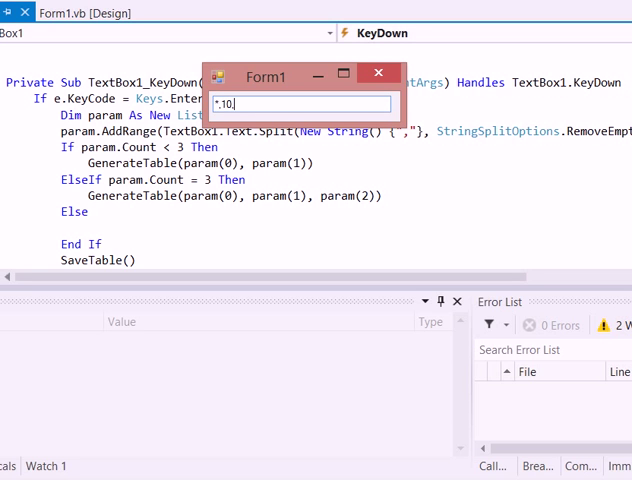
{"action": "type", "text": "3"}
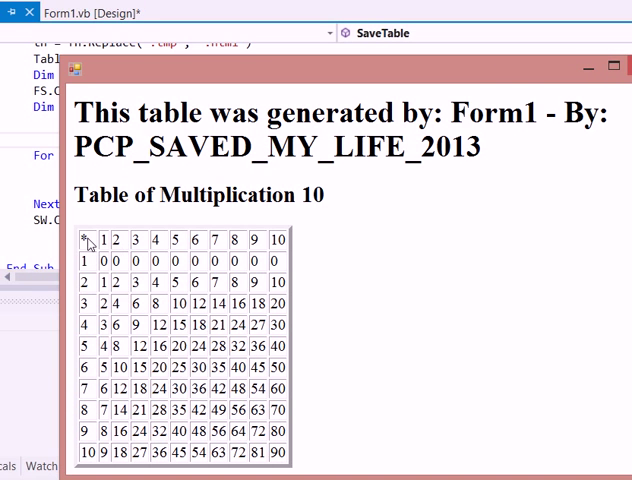
{"action": "mouse_move", "coordinate": [250, 42]}
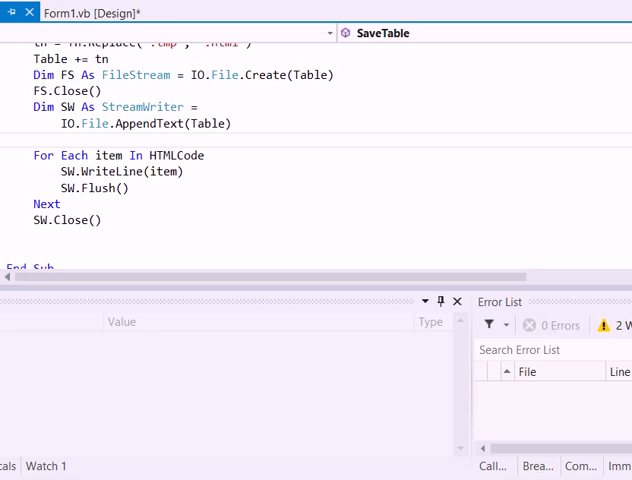
Review CalcResult's Select Case block for +, -, * and /.
{"action": "left_click", "coordinate": [30, 12]}
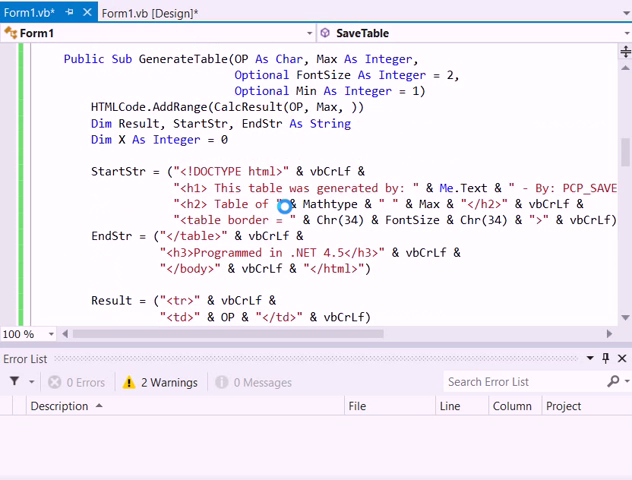
{"action": "scroll", "scroll_direction": "up", "scroll_amount": 3}
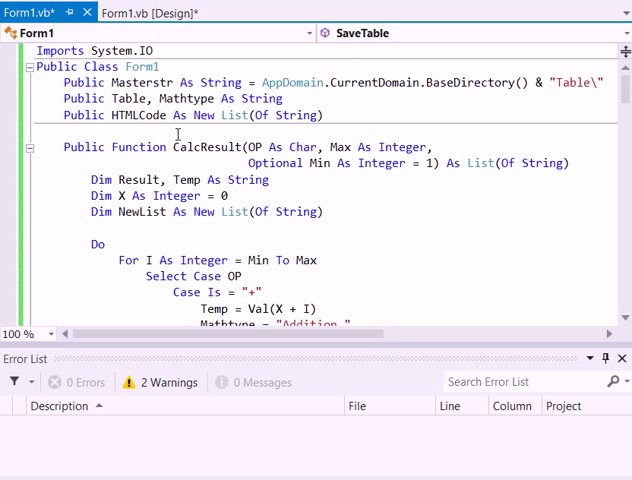
{"action": "scroll", "scroll_direction": "down", "scroll_amount": 3}
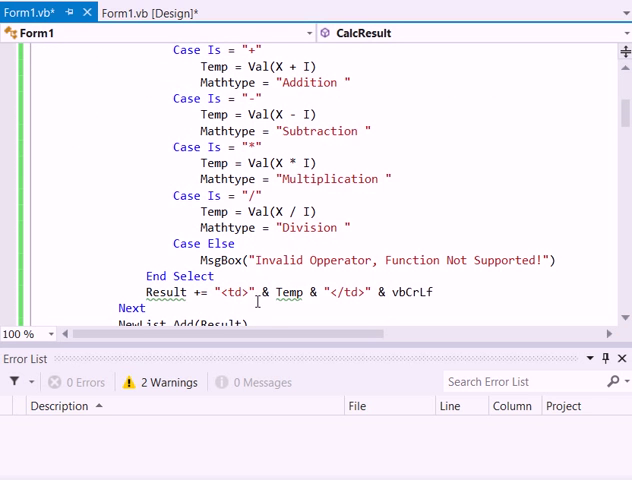
{"action": "scroll", "scroll_direction": "up", "scroll_amount": 3}
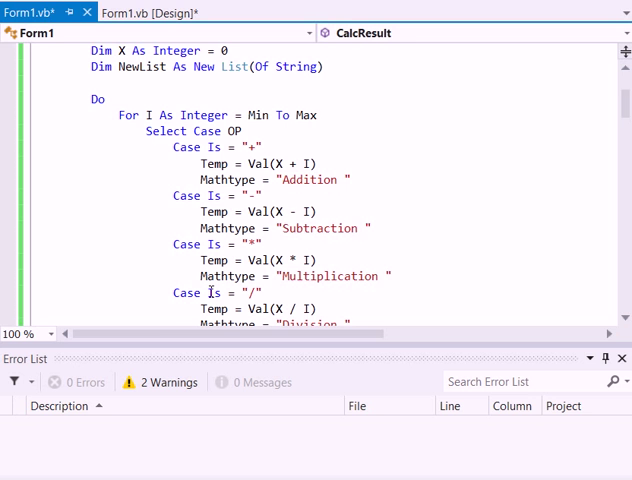
{"action": "scroll", "scroll_direction": "up", "scroll_amount": 3}
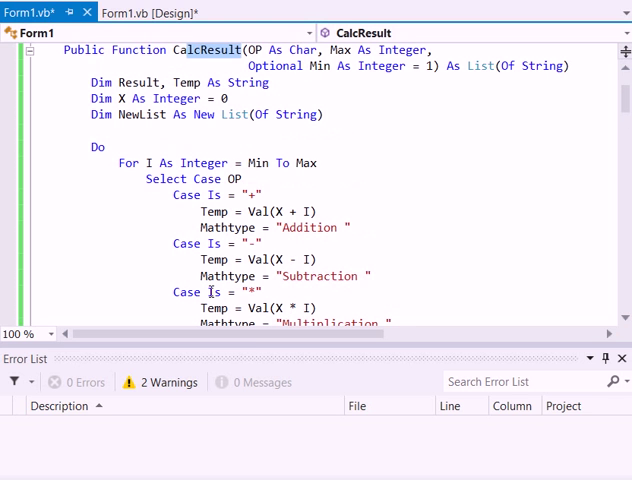
{"action": "mouse_move", "coordinate": [234, 114]}
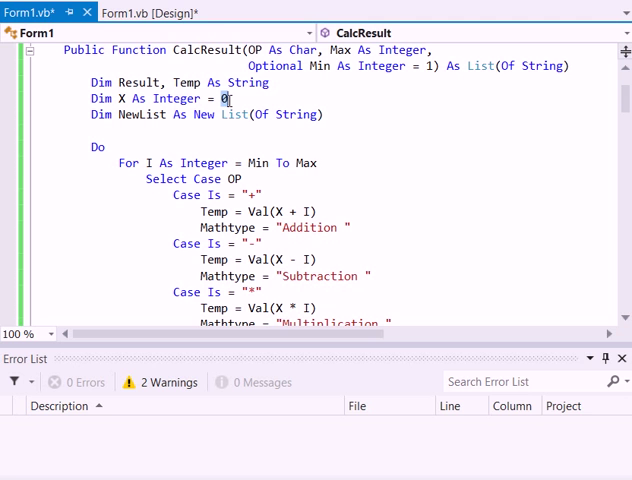
{"action": "mouse_move", "coordinate": [276, 212]}
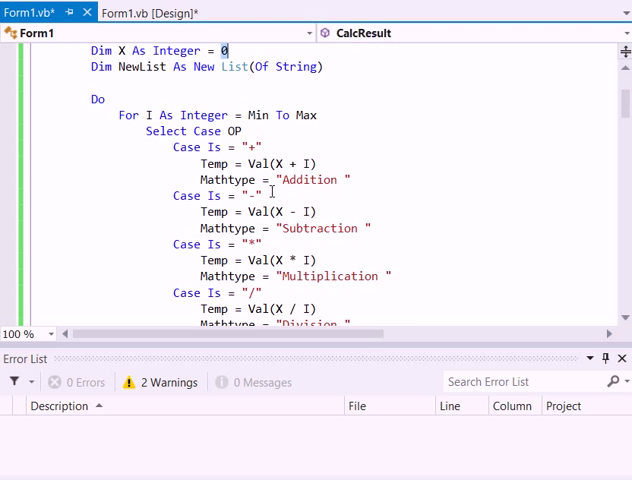
{"action": "scroll", "scroll_direction": "down", "scroll_amount": 3}
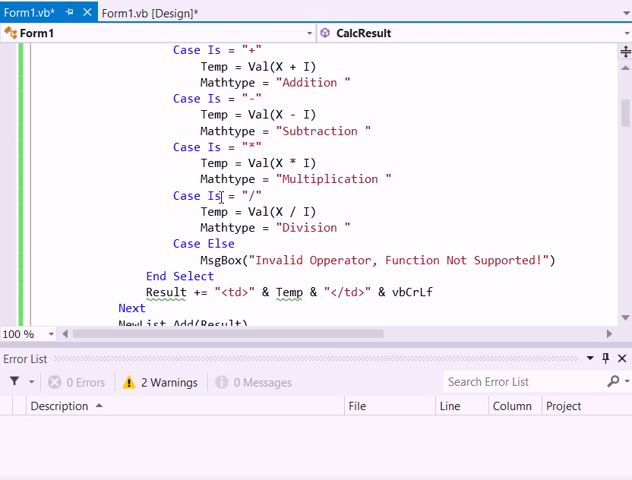
{"action": "scroll", "scroll_direction": "up", "scroll_amount": 3}
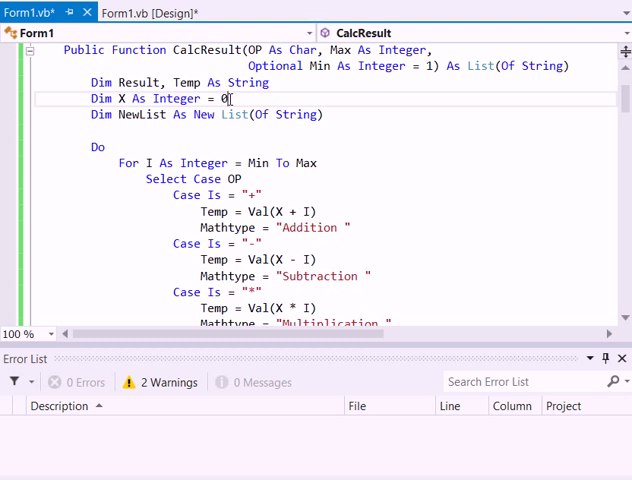
Start CalcResult's X at Min instead of 0.
{"action": "type", "text": "min"}
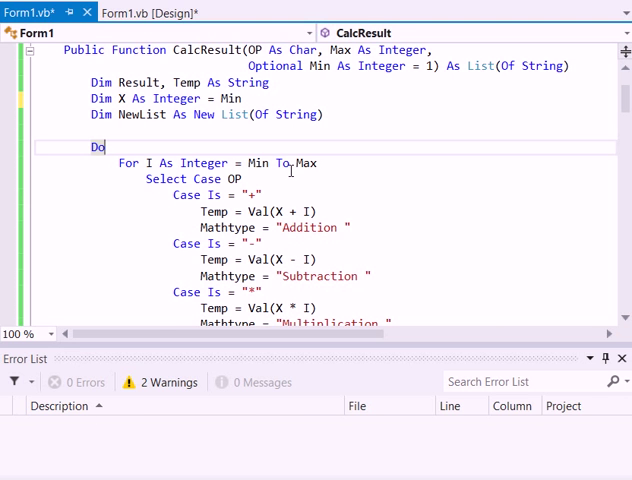
{"action": "scroll", "scroll_direction": "down", "scroll_amount": 3}
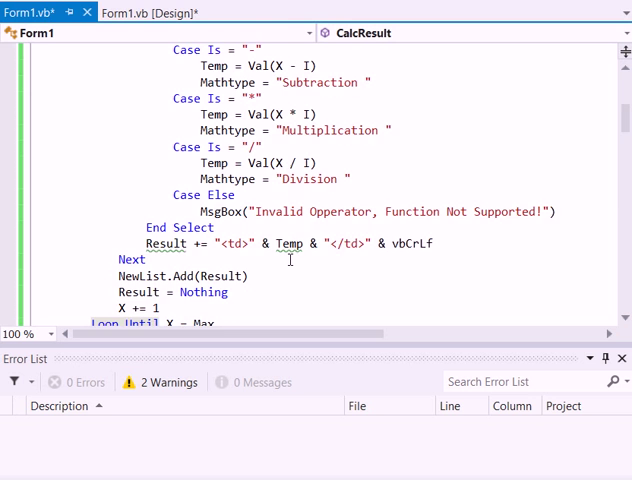
{"action": "scroll", "scroll_direction": "up", "scroll_amount": 3}
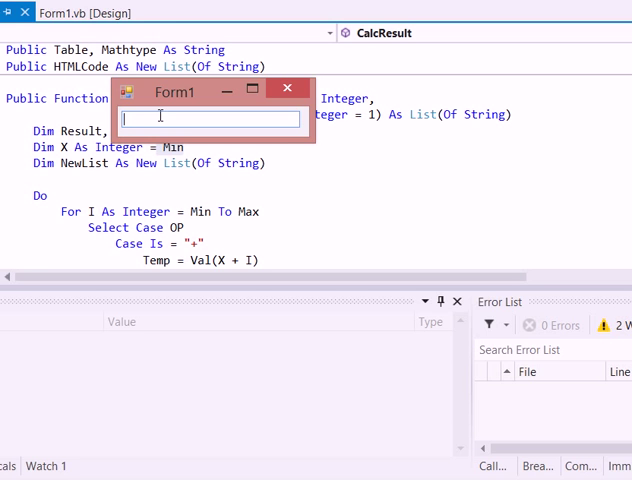
Enter +,20 in the running app's text box, removing the stray characters.
{"action": "type", "text": "+"}
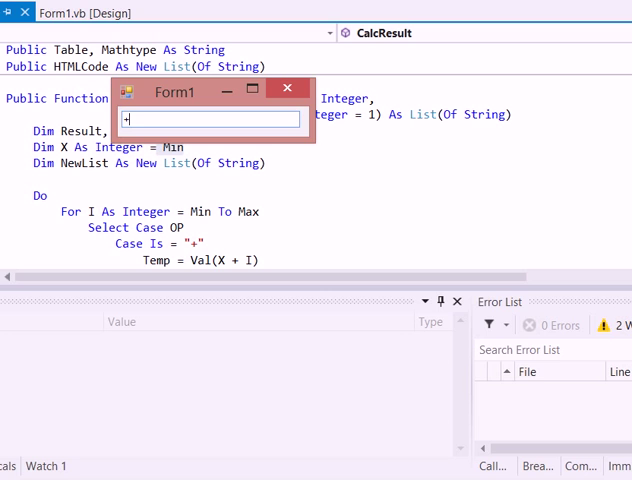
{"action": "type", "text": "."}
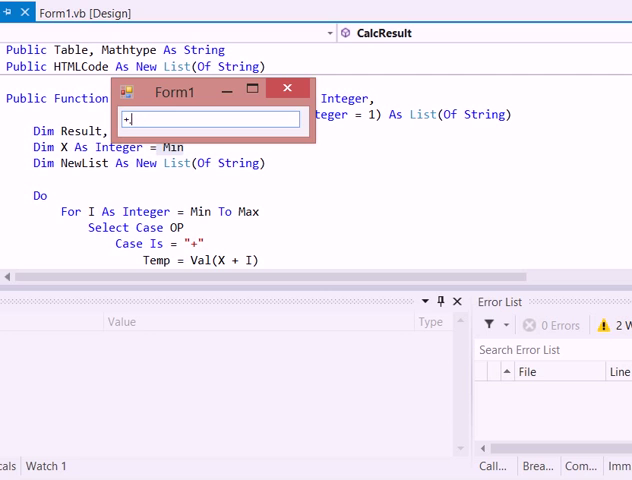
{"action": "type", "text": "."}
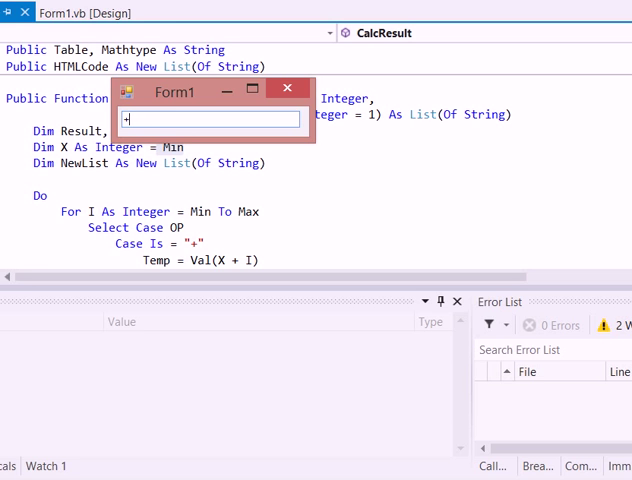
{"action": "type", "text": "."}
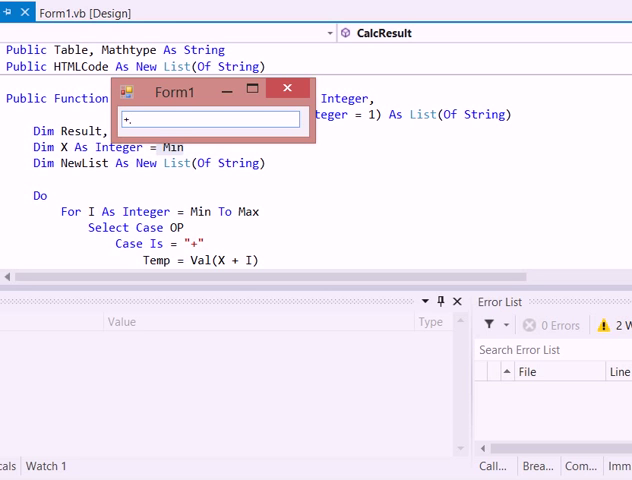
{"action": "type", "text": "20.k"}
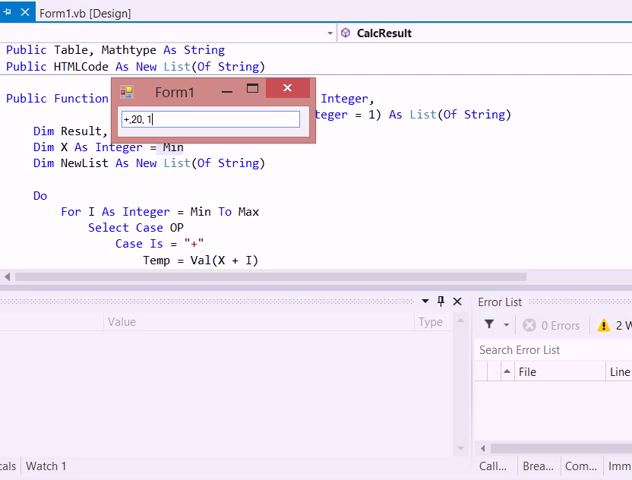
{"action": "key", "text": "Backspace"}
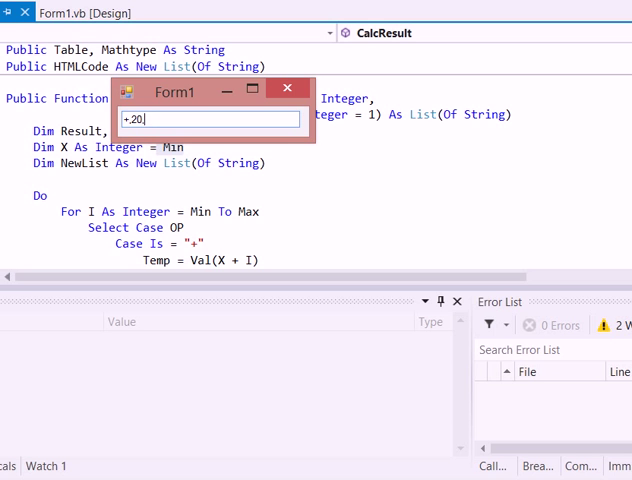
{"action": "type", "text": "8"}
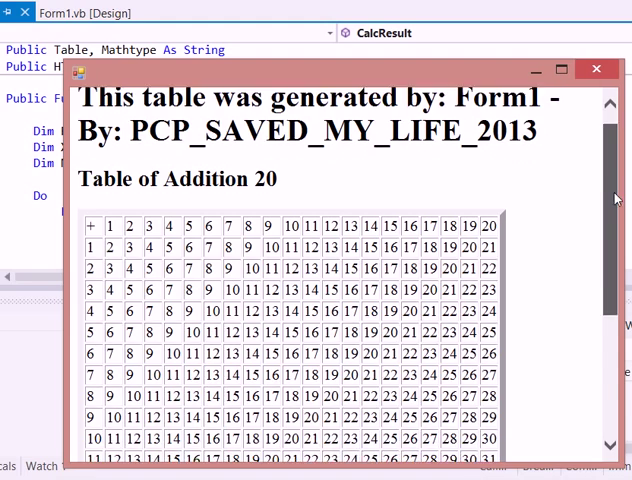
Scroll through the Table of Addition 20 dialog and close it.
{"action": "scroll", "scroll_direction": "down", "scroll_amount": 3}
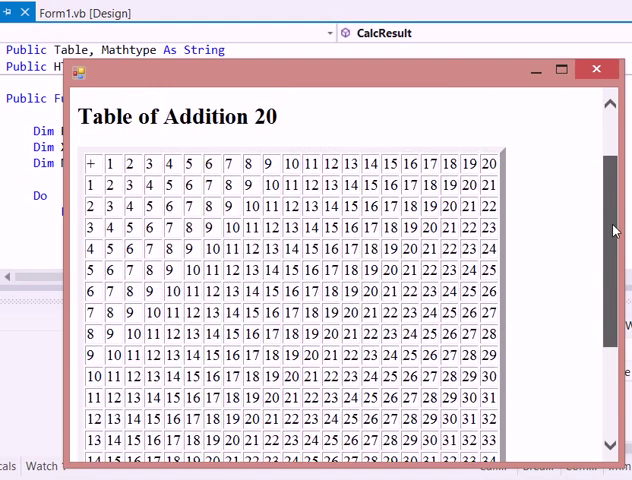
{"action": "scroll", "scroll_direction": "down", "scroll_amount": 3}
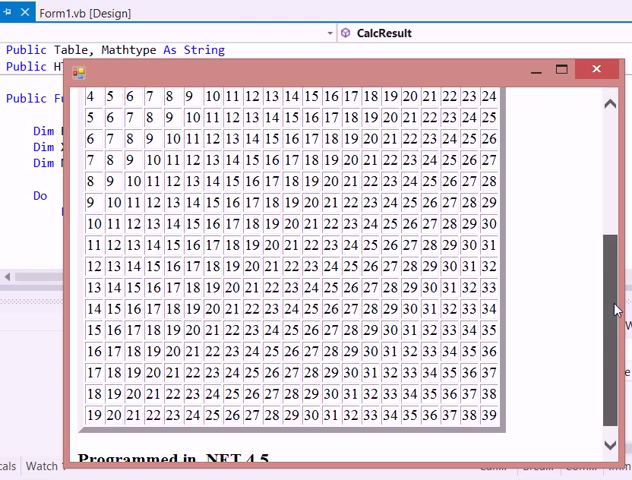
{"action": "scroll", "scroll_direction": "up", "scroll_amount": 3}
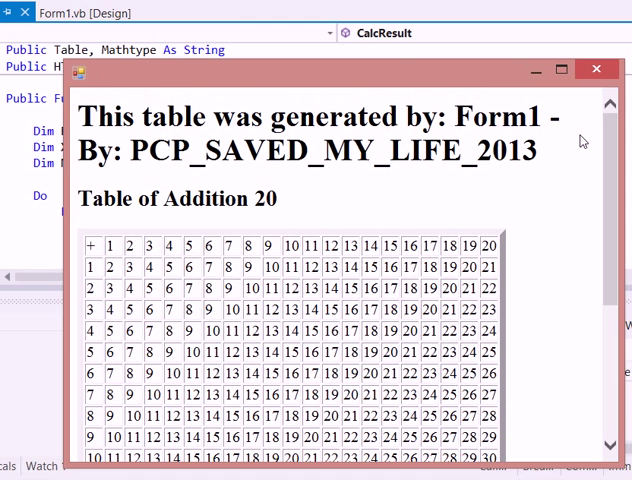
{"action": "left_click", "coordinate": [596, 68]}
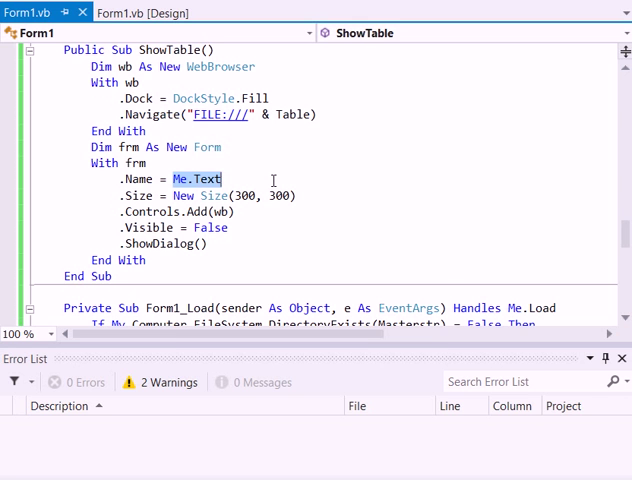
Set the dialog form's Name to Table instead of Me.Text.
{"action": "type", "text": "Table"}
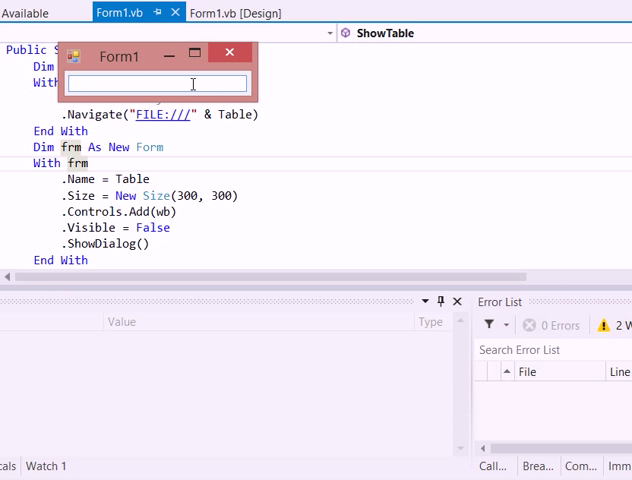
Generate the Table of Subtraction 15 and maximize its dialog.
{"action": "type", "text": "."}
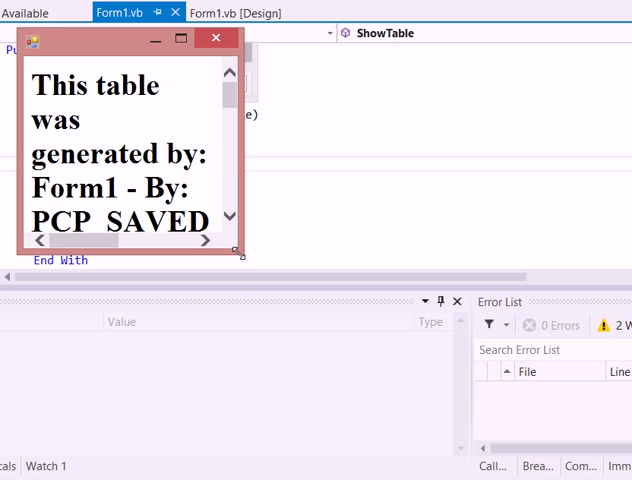
{"action": "left_click", "coordinate": [182, 38]}
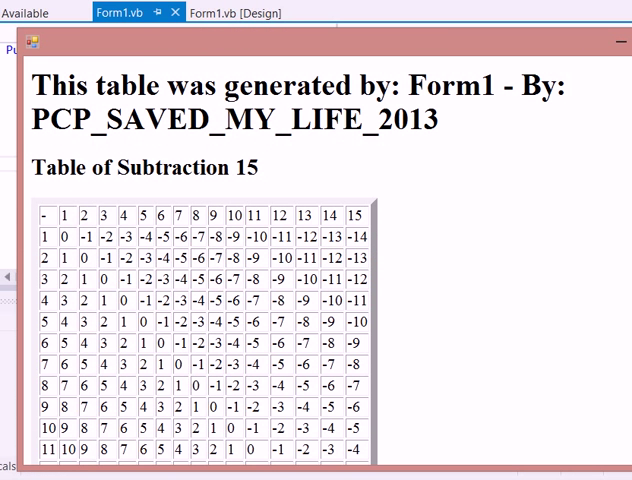
{"action": "scroll", "scroll_direction": "down", "scroll_amount": 3}
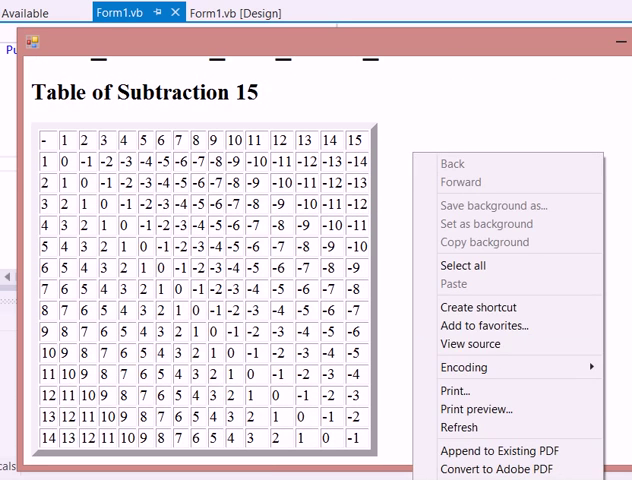
View the HTML source of the subtraction table page.
{"action": "left_click", "coordinate": [470, 344]}
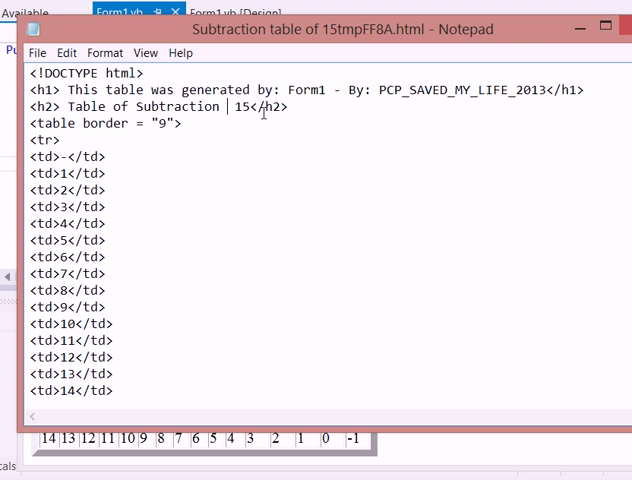
{"action": "mouse_move", "coordinate": [180, 132]}
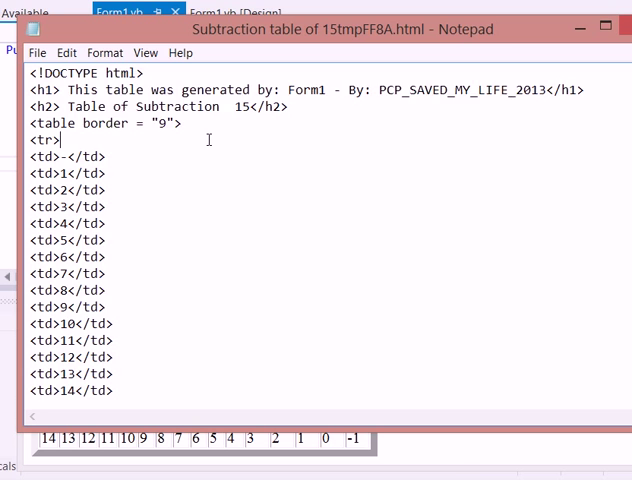
{"action": "scroll", "scroll_direction": "down", "scroll_amount": 3}
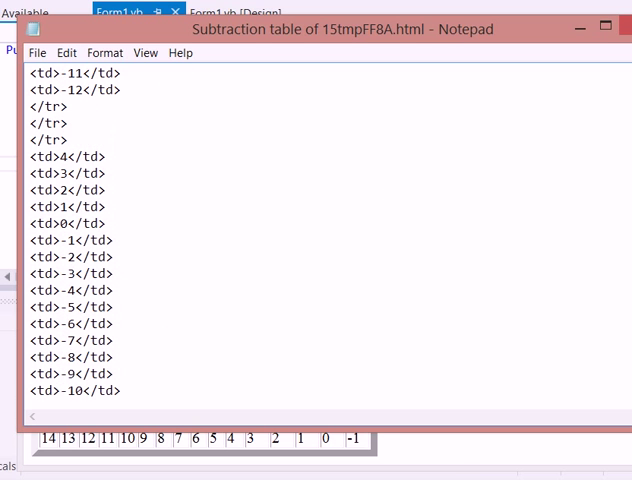
{"action": "scroll", "scroll_direction": "down", "scroll_amount": 3}
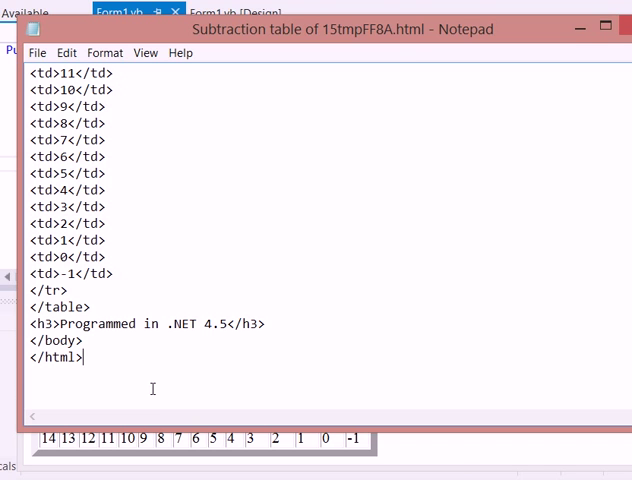
{"action": "mouse_move", "coordinate": [152, 388]}
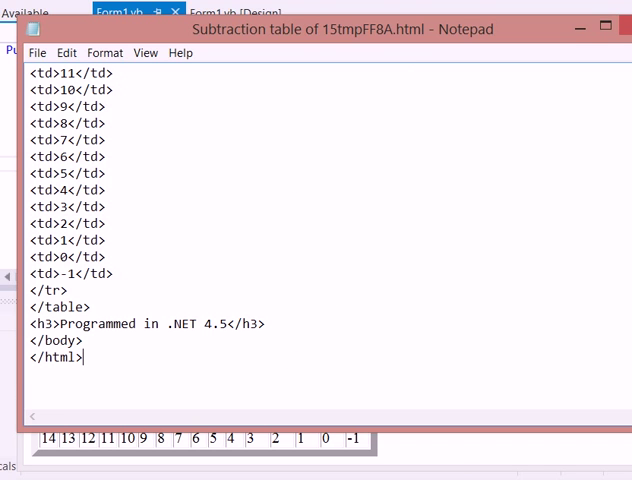